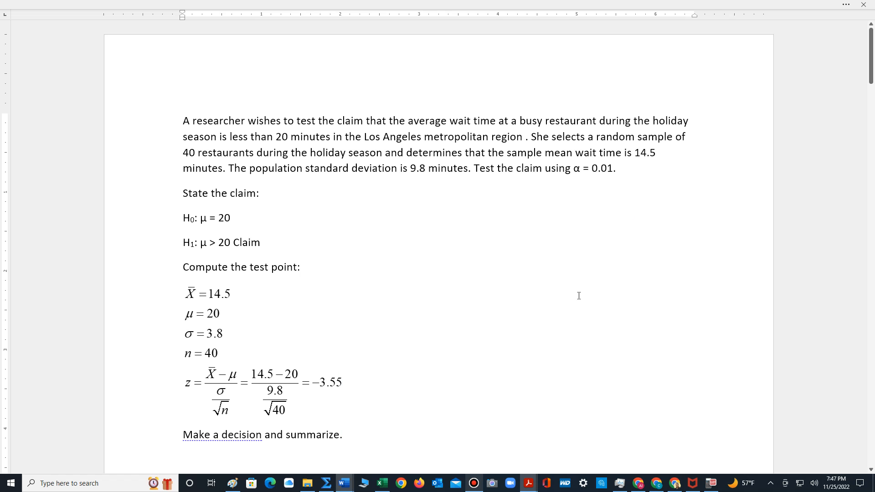
- Edit the H1 line to read μ < 20 (Claim), replacing the > sign
click(450, 120)
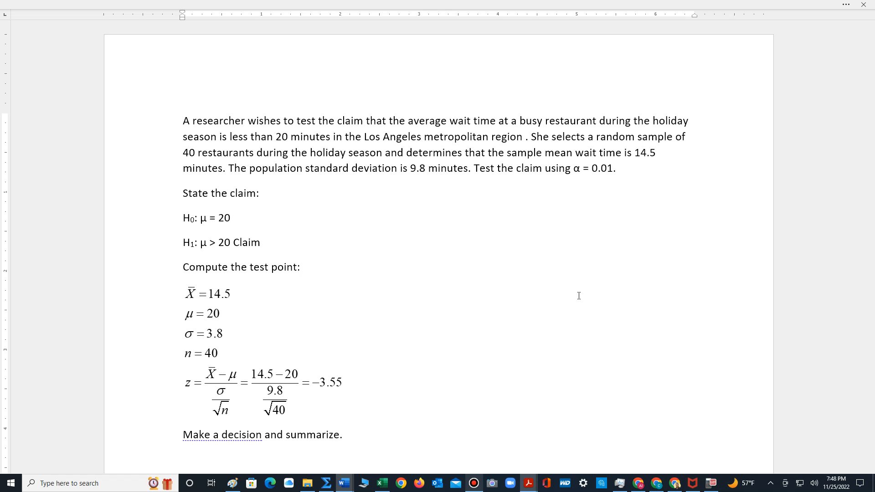
click(450, 121)
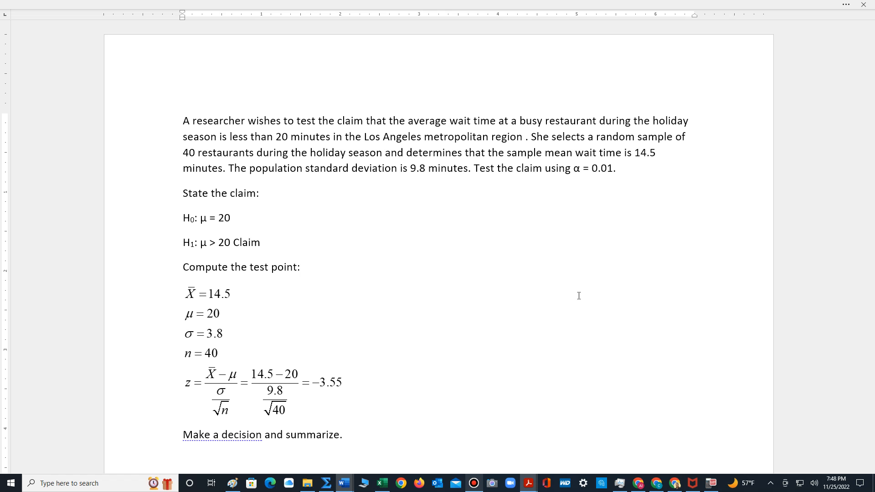
click(449, 121)
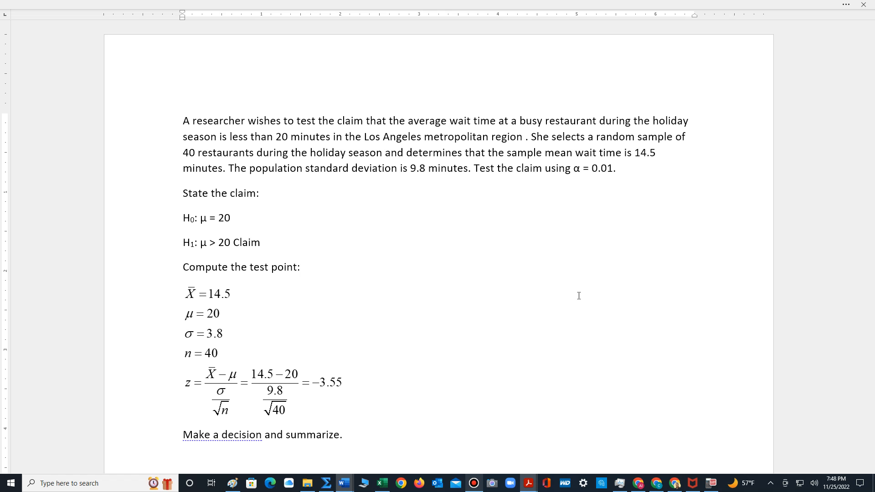
click(448, 121)
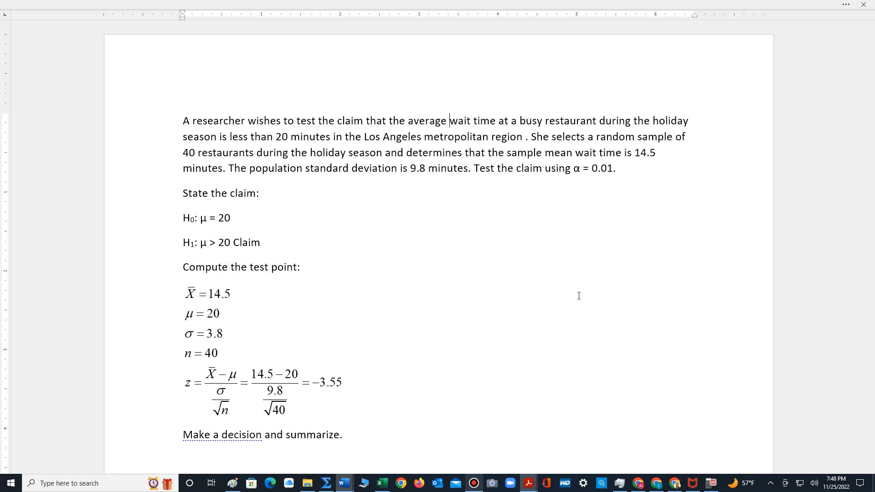
mouse_move(289, 174)
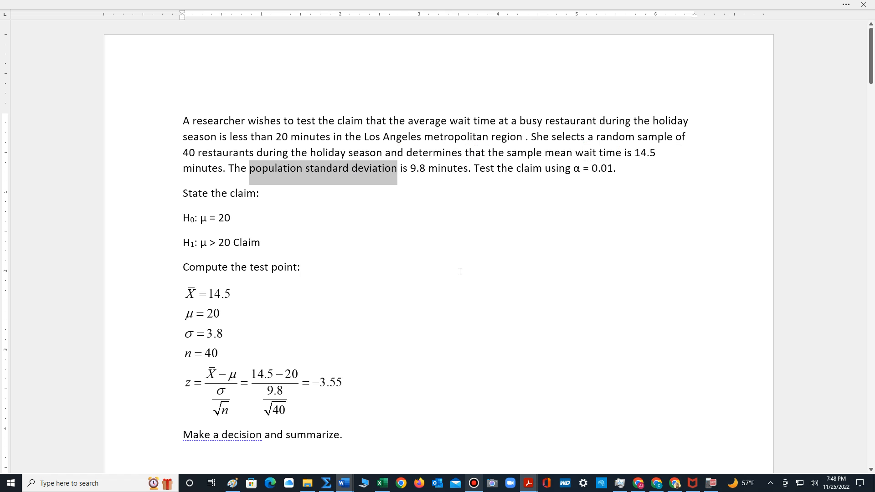
mouse_move(451, 256)
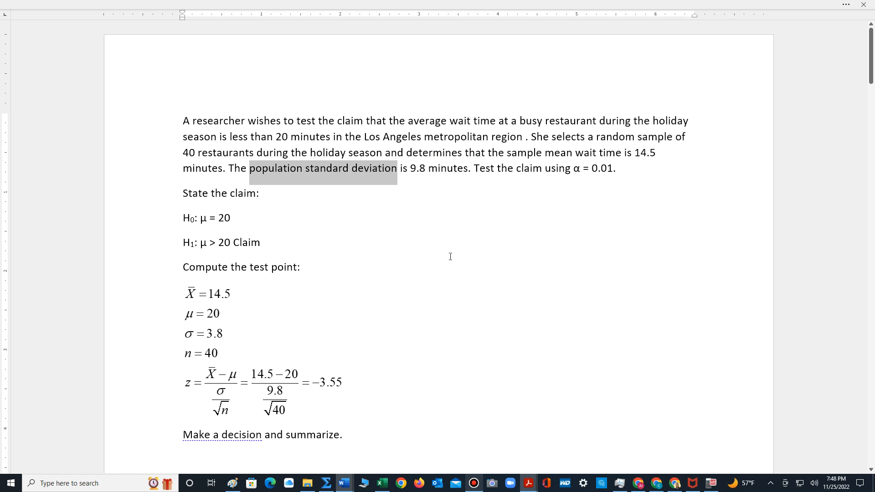
click(258, 243)
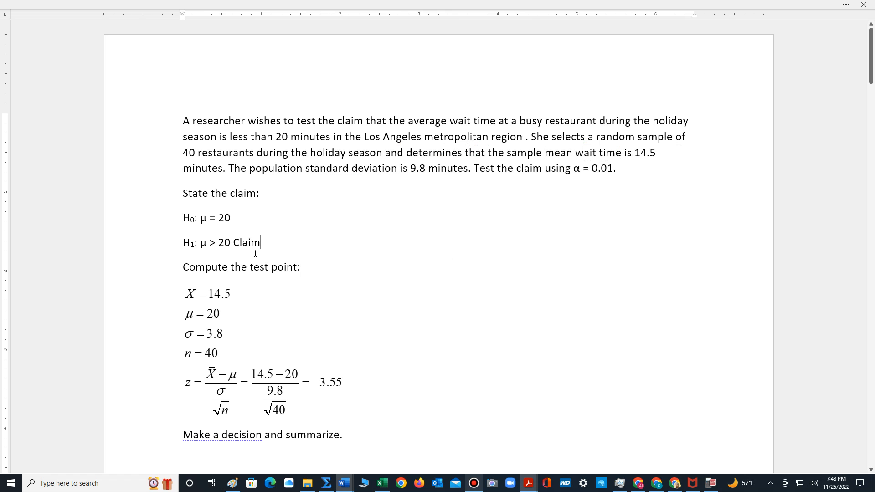
mouse_move(226, 276)
text(<)
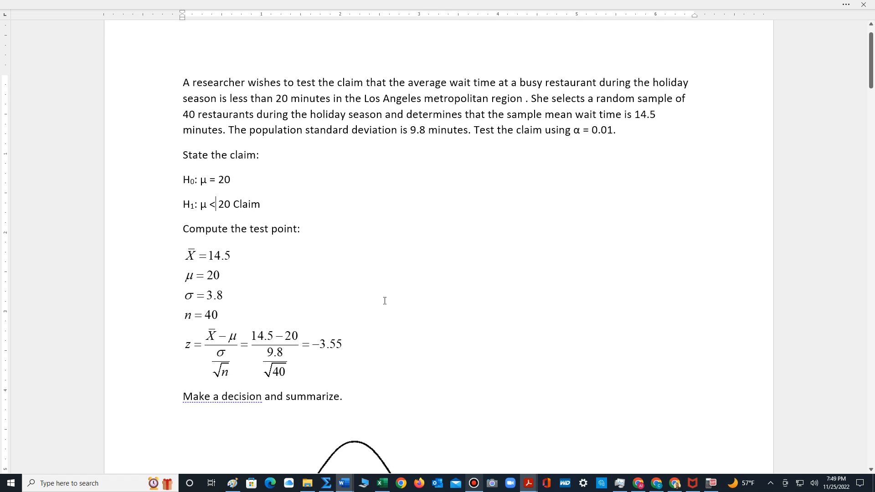
mouse_move(375, 296)
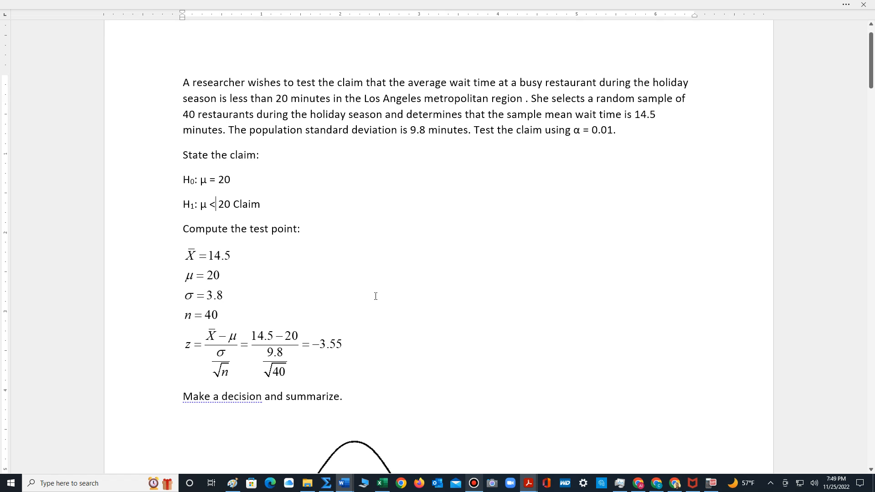
mouse_move(337, 290)
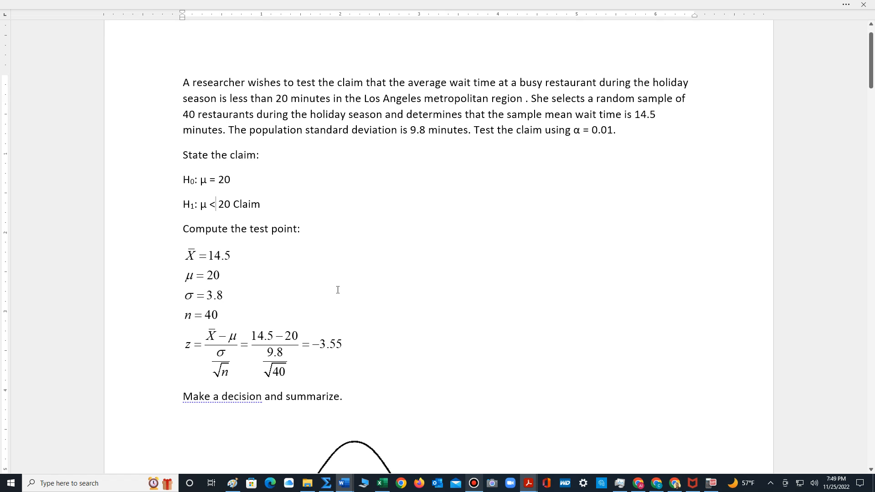
mouse_move(246, 281)
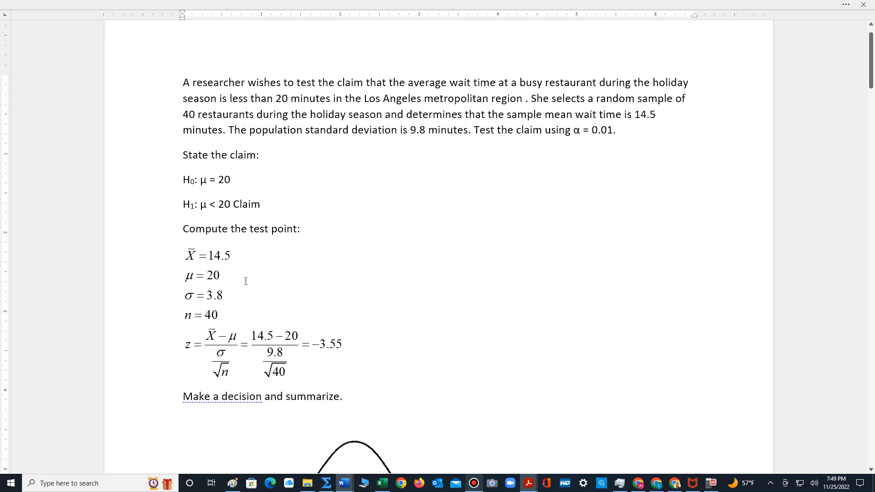
mouse_move(475, 238)
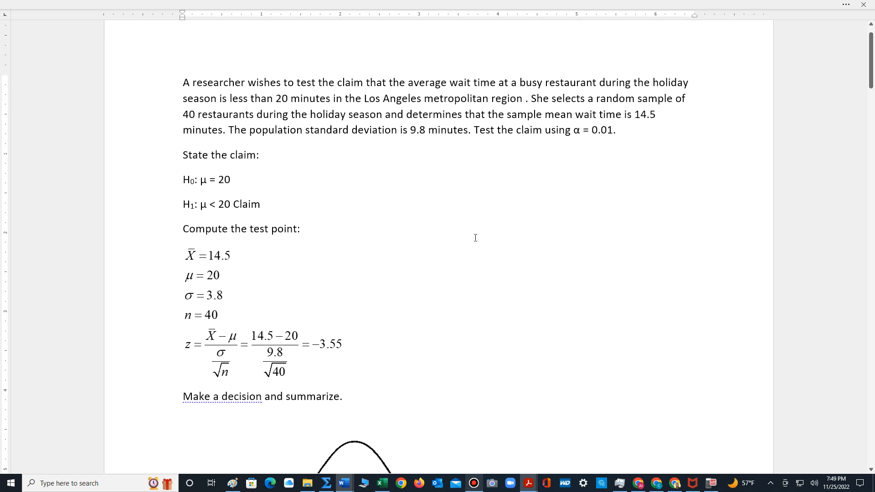
double_click(539, 115)
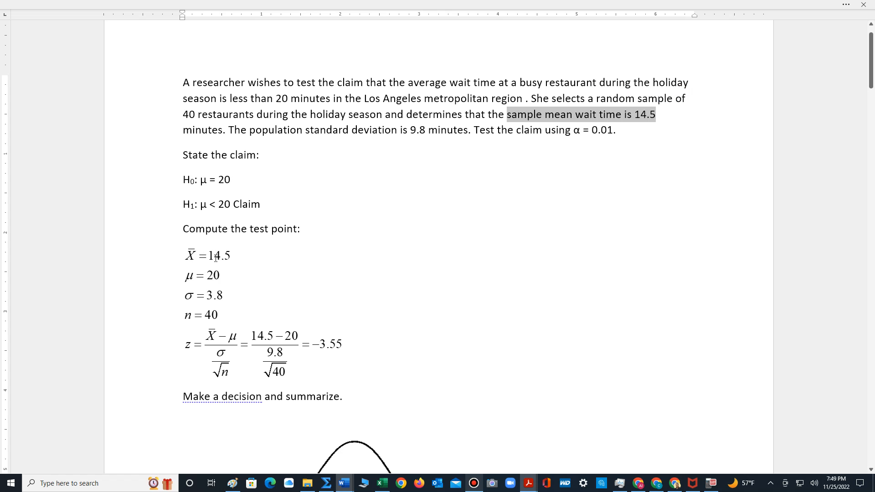
click(259, 155)
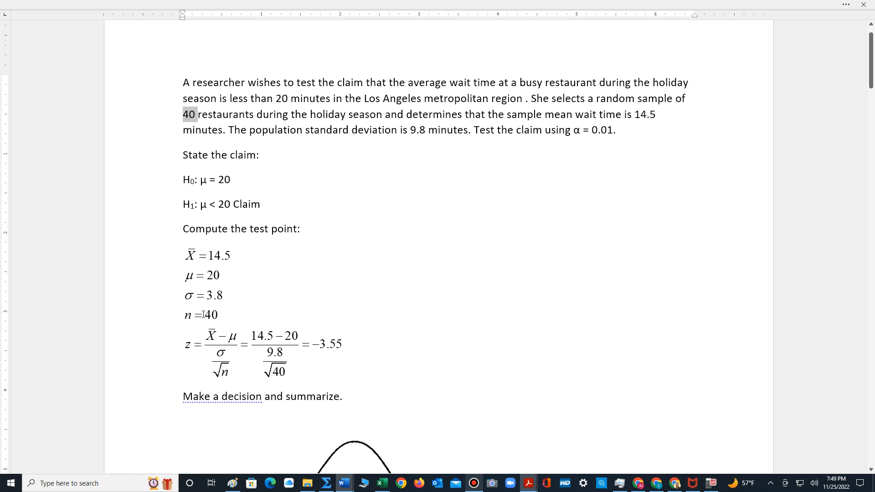
scroll(down, 3)
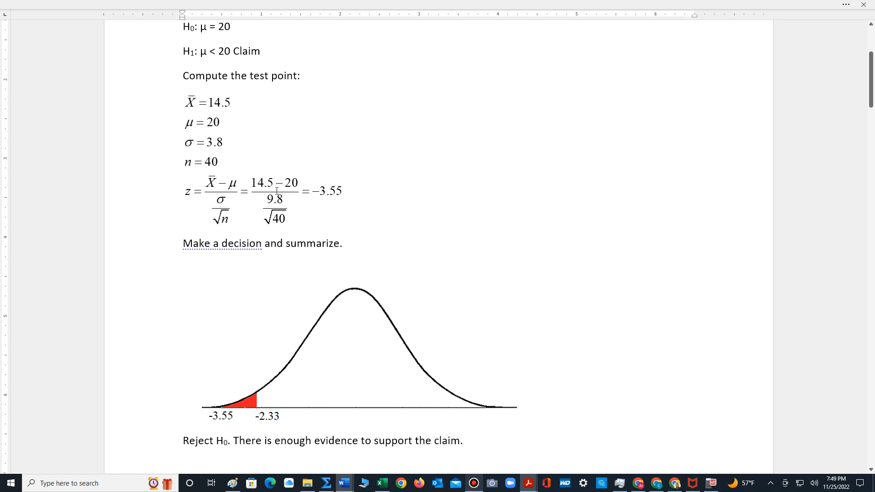
mouse_move(320, 209)
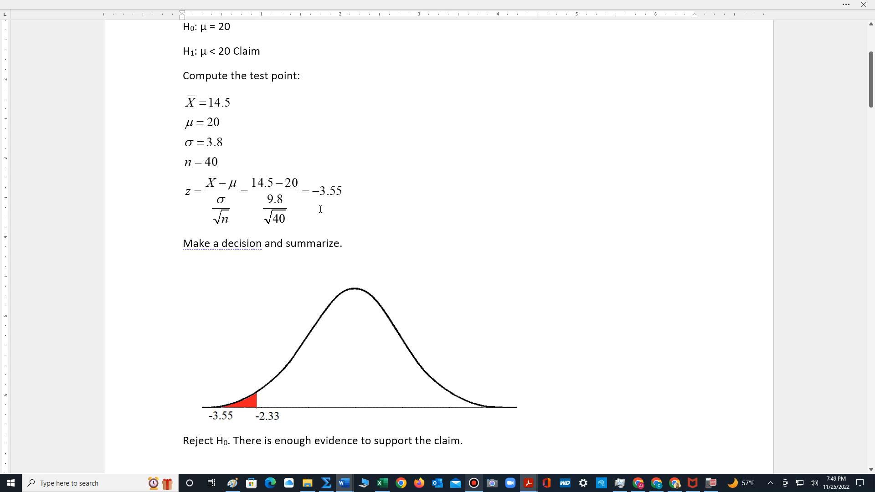
mouse_move(264, 310)
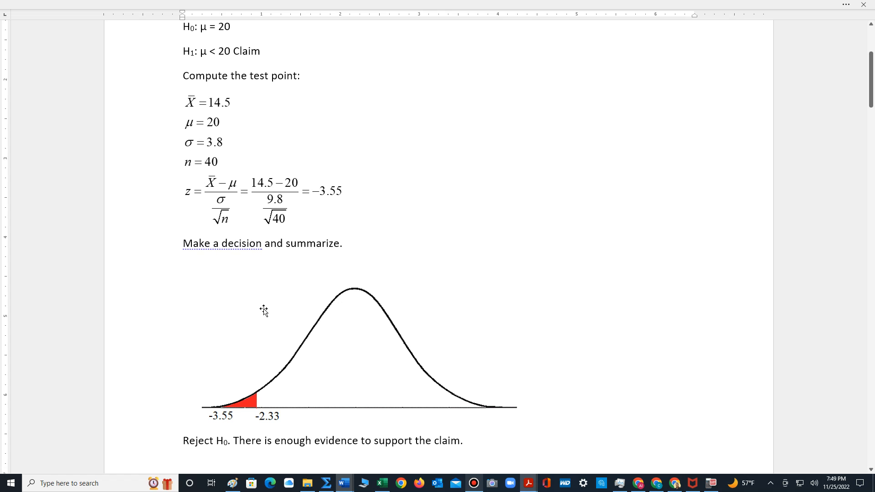
scroll(down, 3)
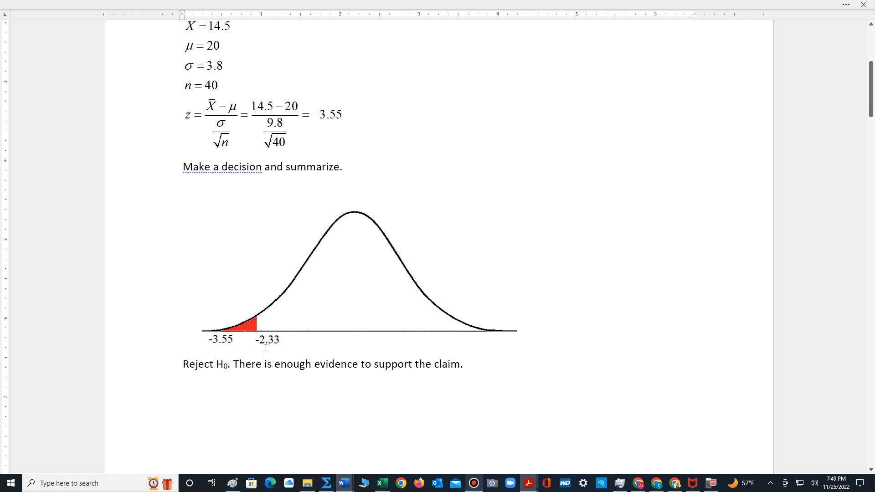
mouse_move(242, 319)
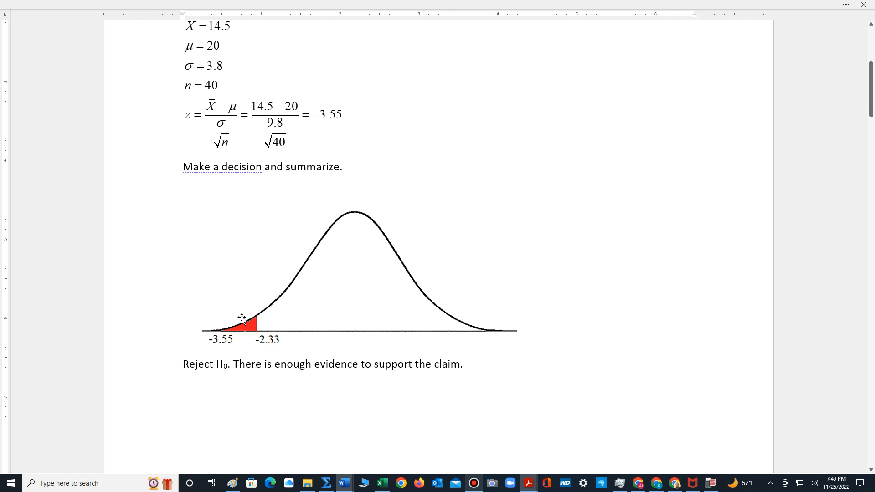
mouse_move(253, 339)
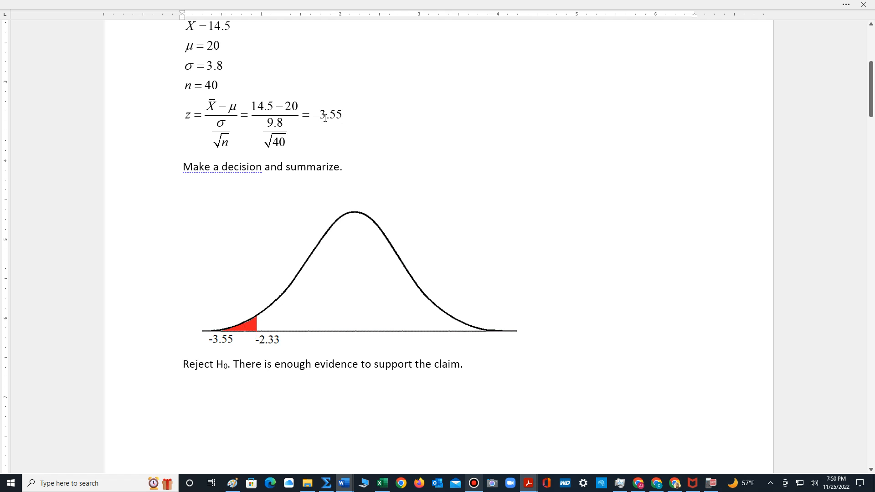
mouse_move(222, 345)
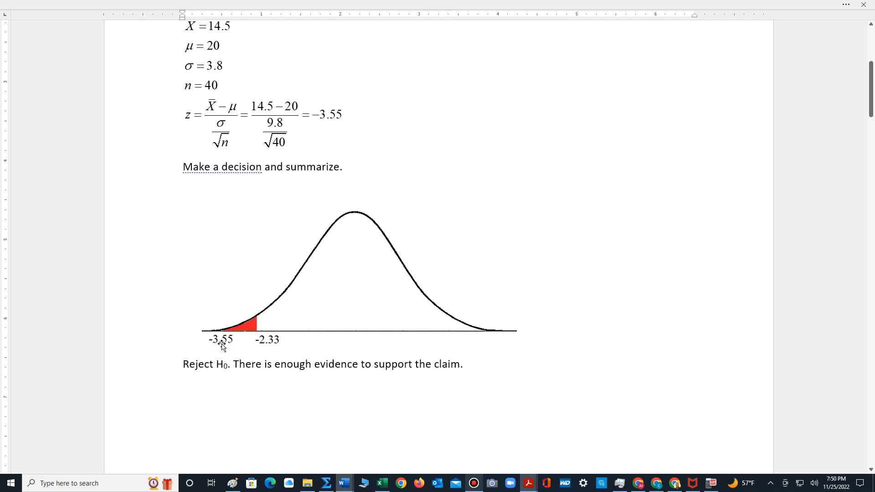
mouse_move(217, 325)
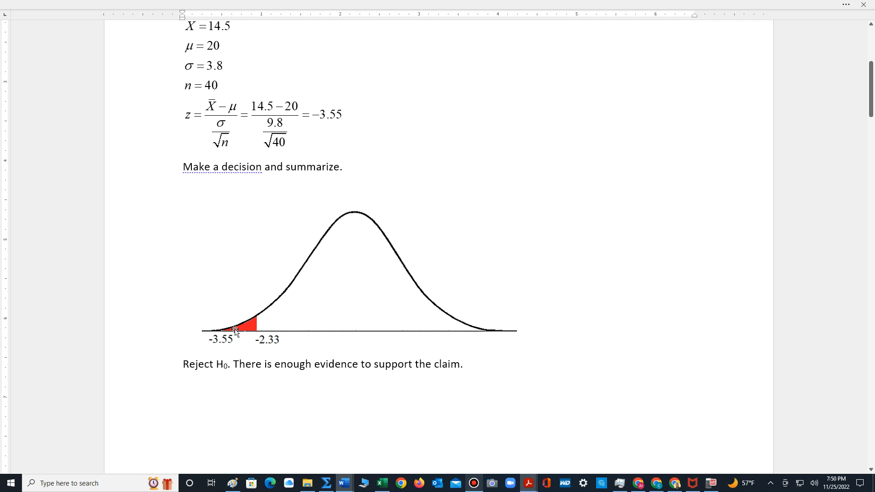
mouse_move(236, 343)
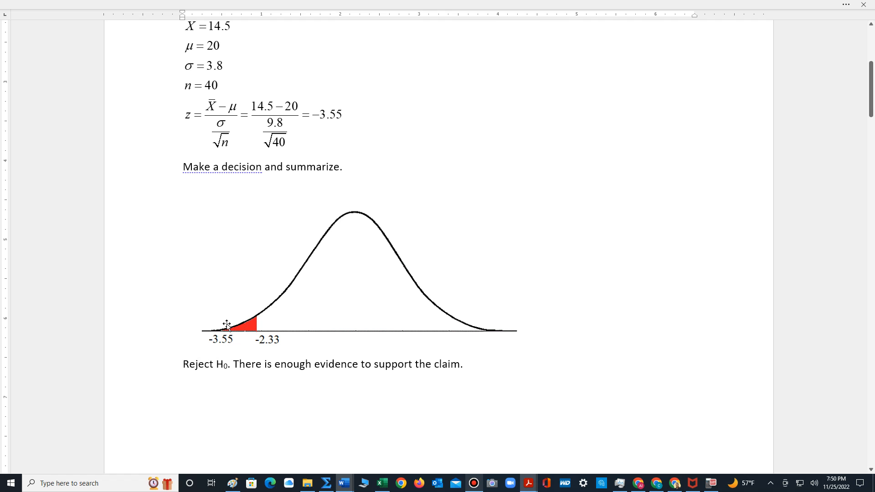
mouse_move(219, 389)
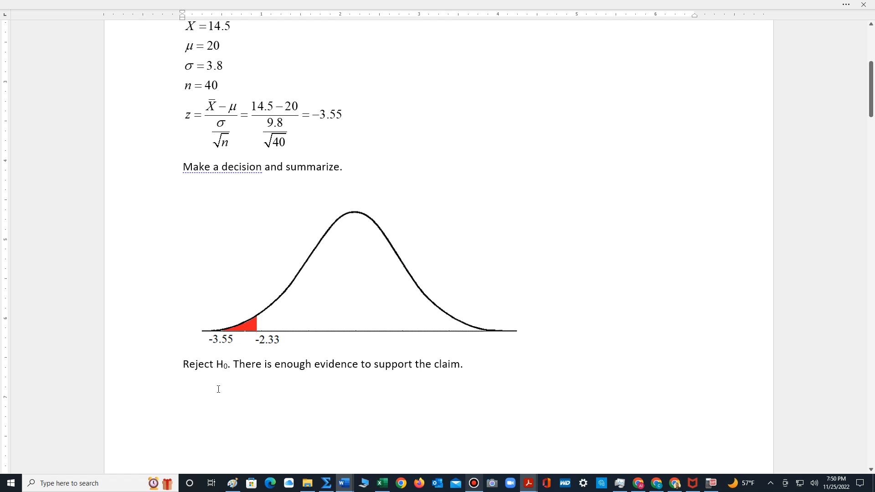
scroll(up, 3)
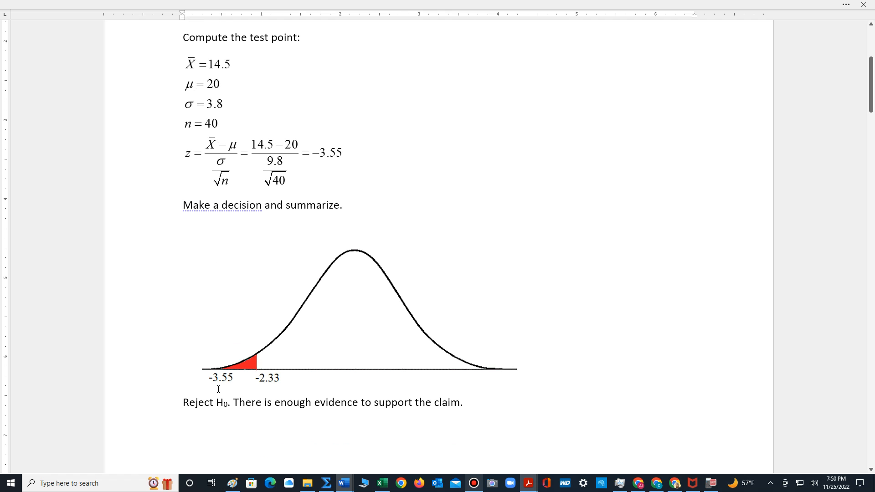
mouse_move(237, 383)
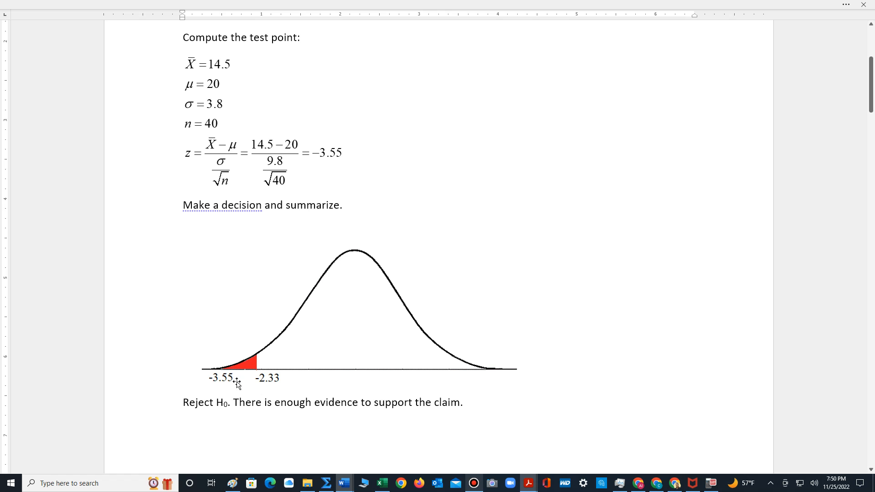